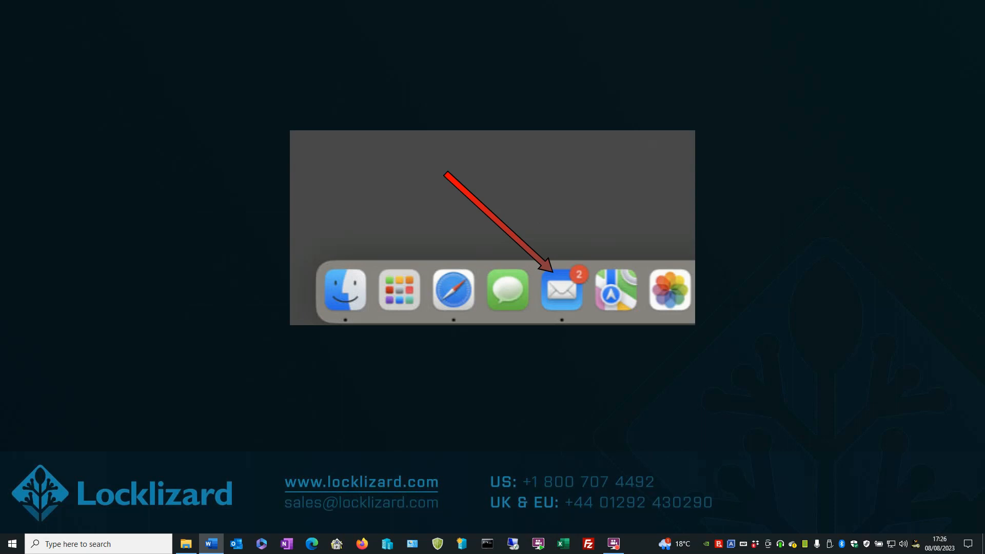
- Launch Apple Mail from the Dock to read the ABC Ltd 'Accessing our documents' email
left_click(560, 290)
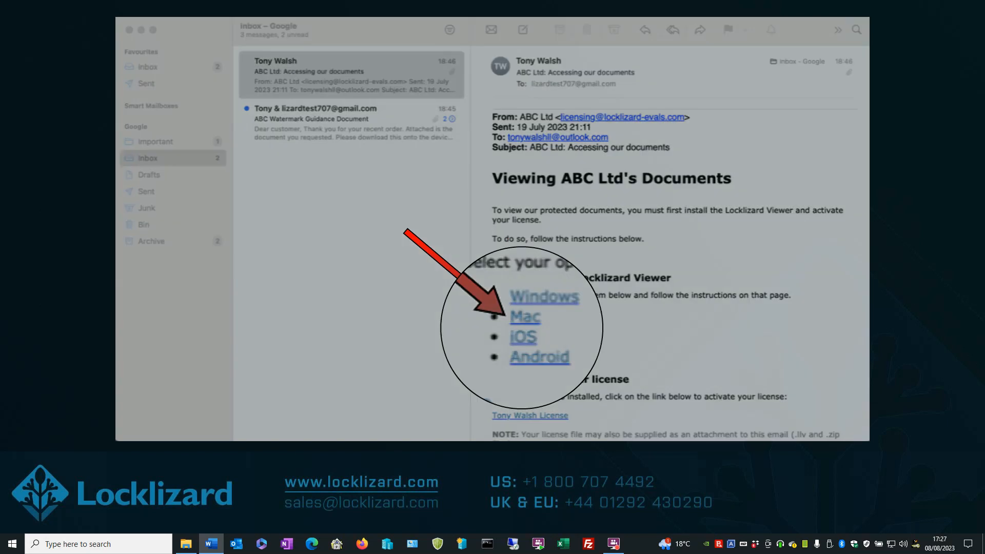
left_click(524, 316)
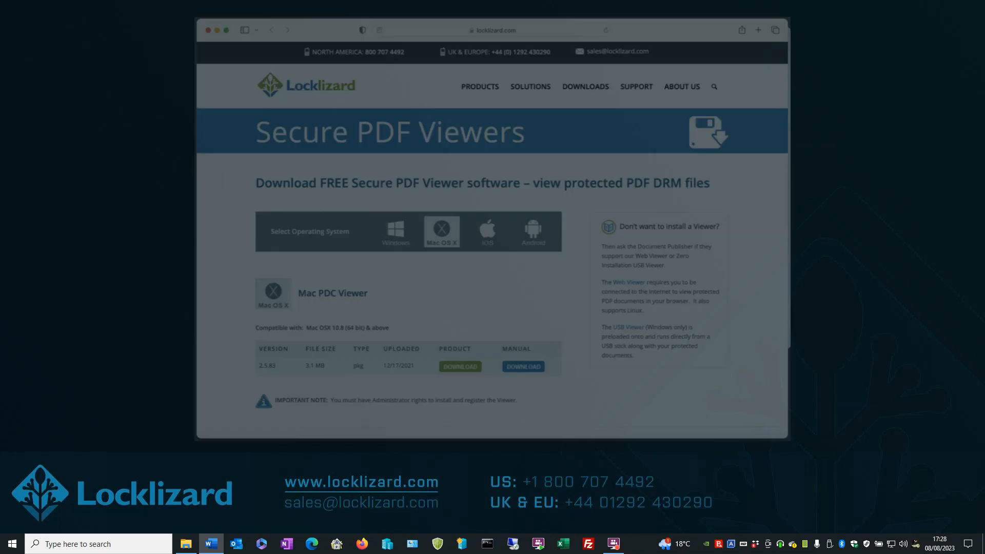
left_click(459, 366)
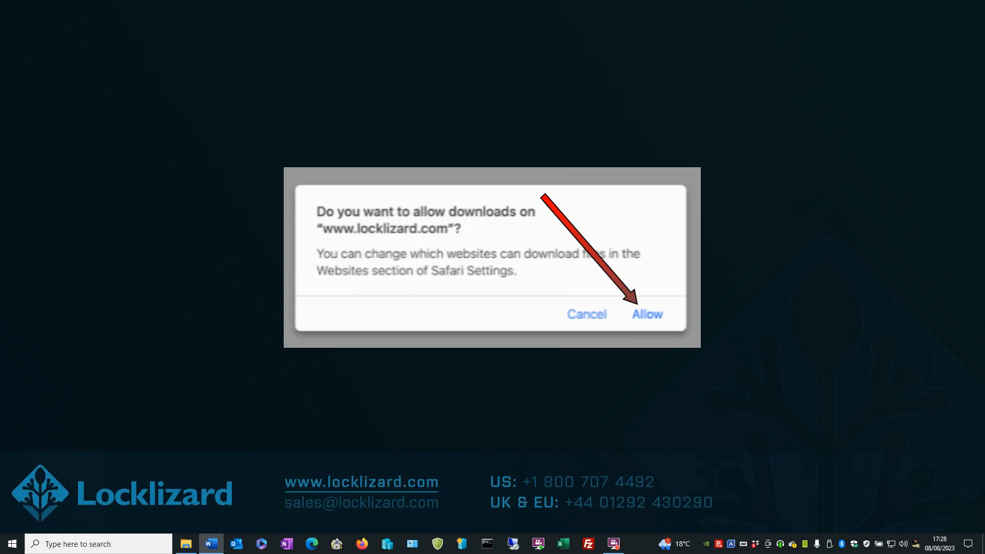
left_click(647, 314)
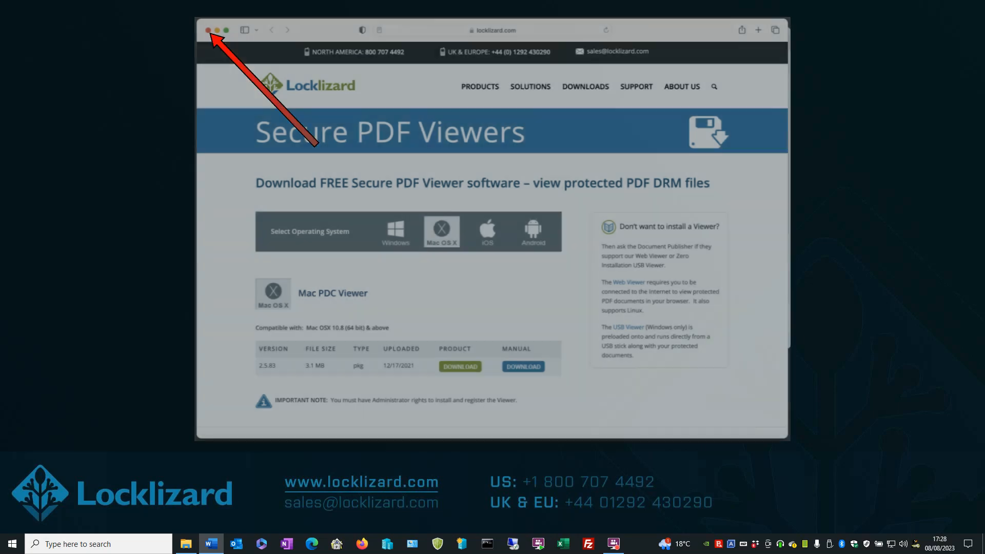
- Close Safari, run the downloaded package and approve installing Rosetta with the administrator password
left_click(207, 30)
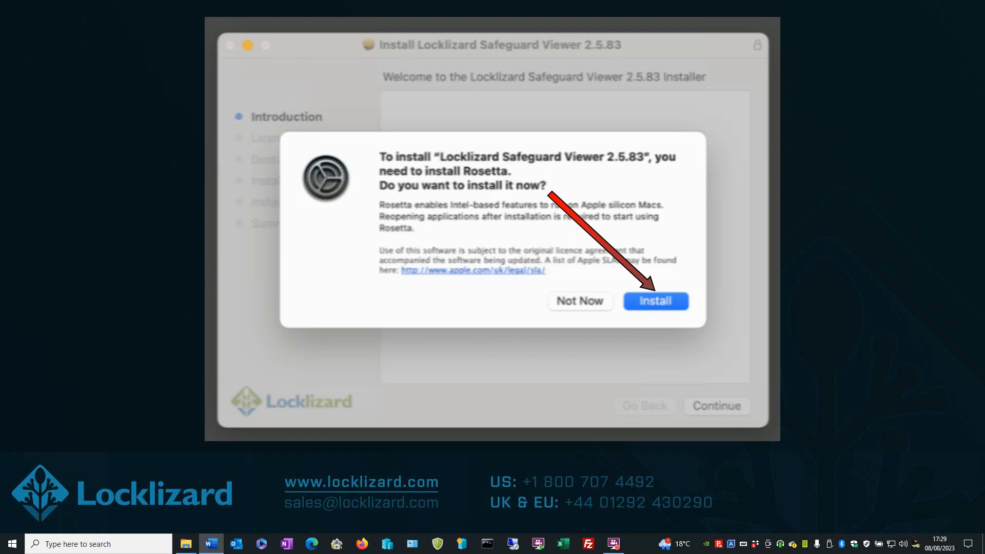
left_click(654, 301)
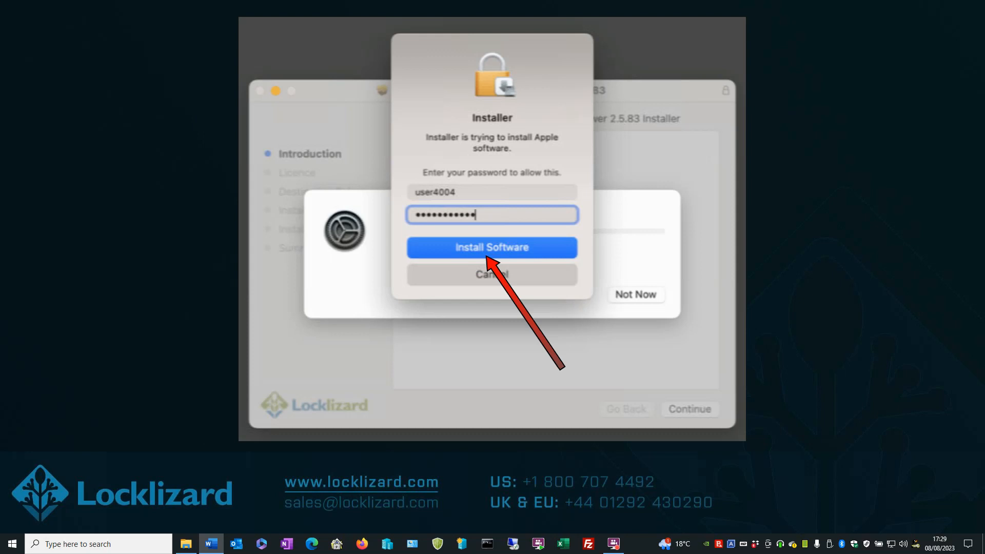
left_click(491, 247)
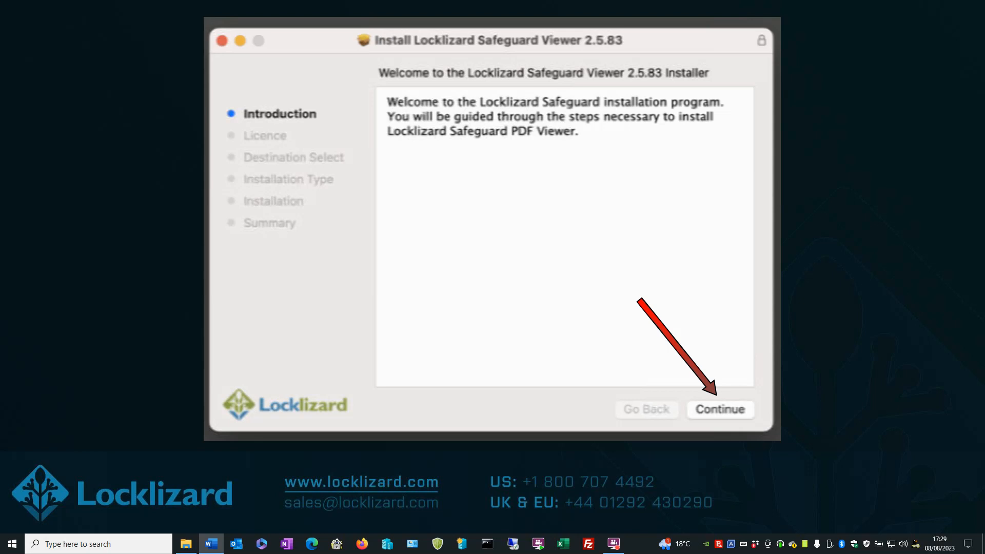
- Continue past the introduction, agree to the licence, keep Macintosh HD and start the standard install
left_click(720, 410)
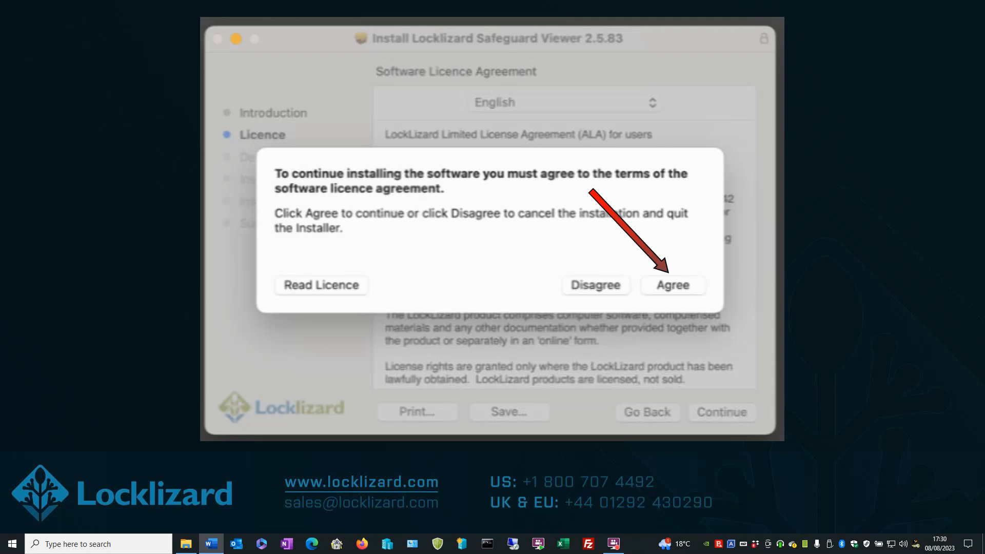
left_click(672, 285)
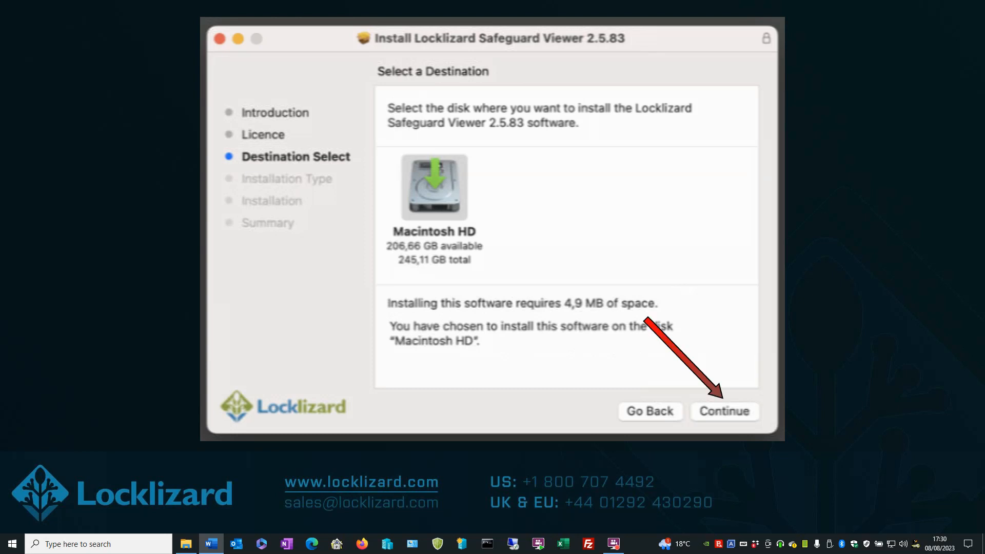
left_click(723, 411)
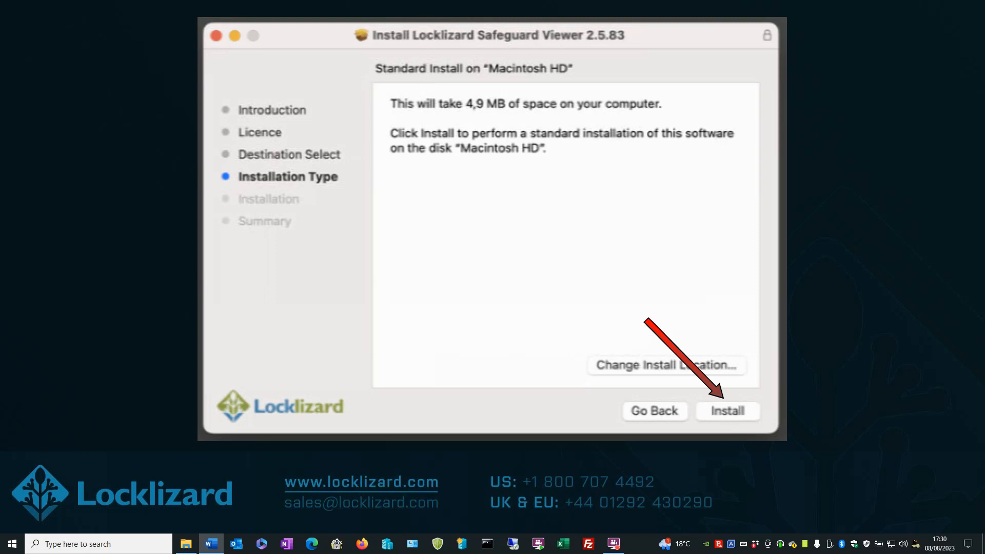
left_click(726, 410)
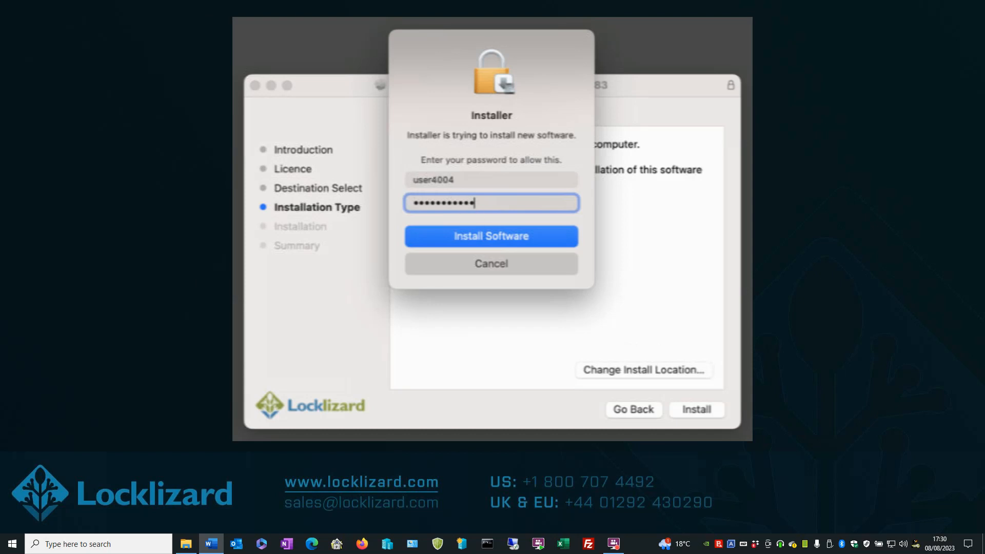
- Authorize the install, grant Downloads access, close the successful installer and move the package to the Bin
left_click(490, 236)
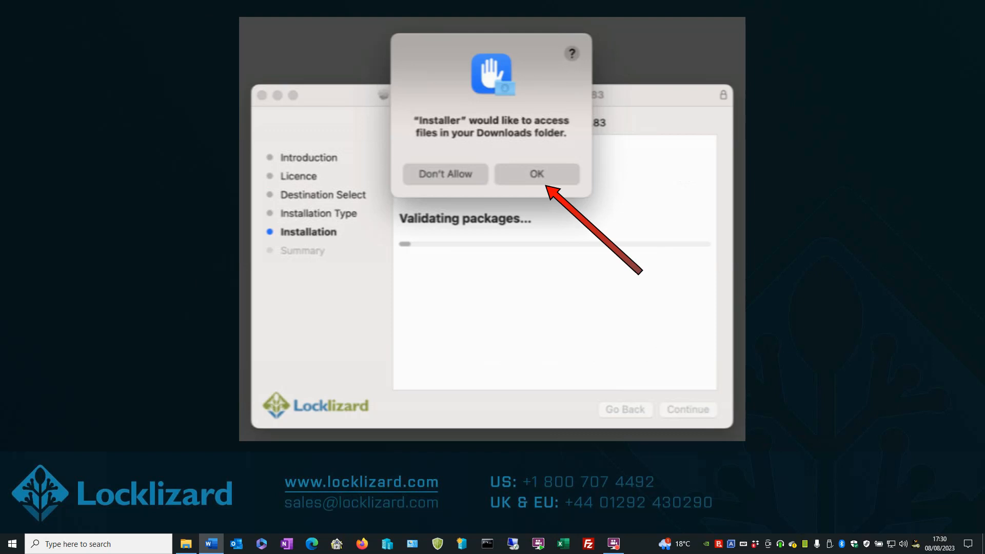
left_click(534, 175)
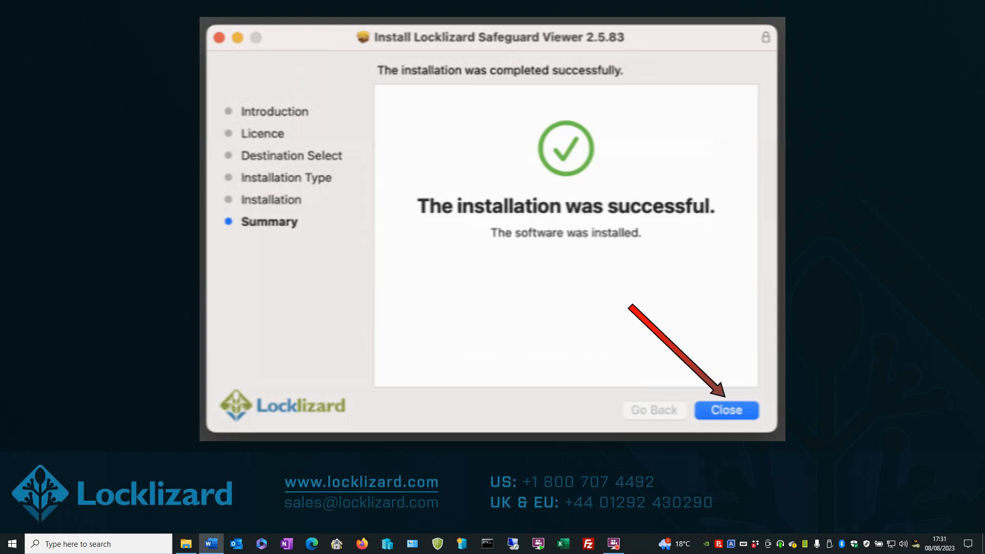
left_click(726, 410)
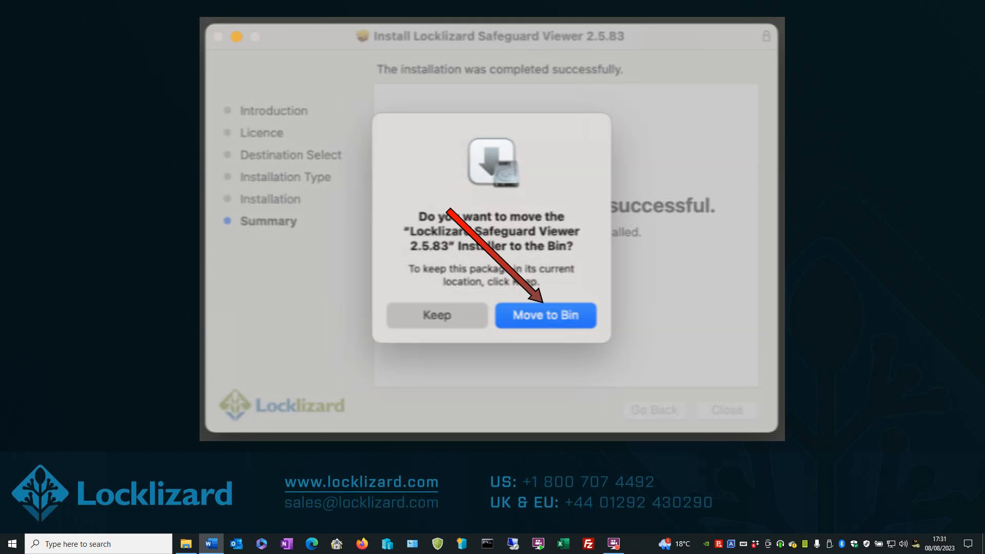
left_click(544, 315)
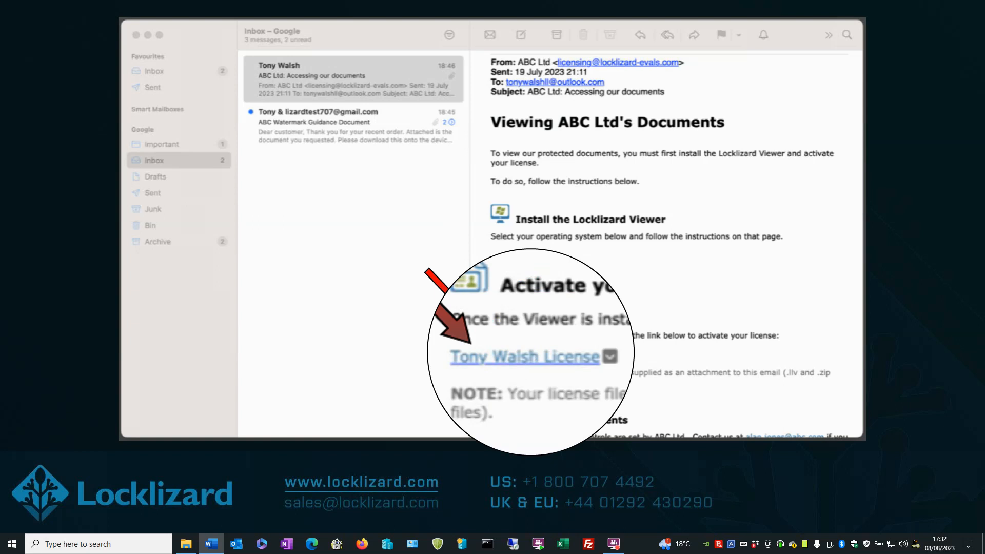
- Follow the 'Activate your license' link and allow its download from locklizard-evals.com
left_click(523, 356)
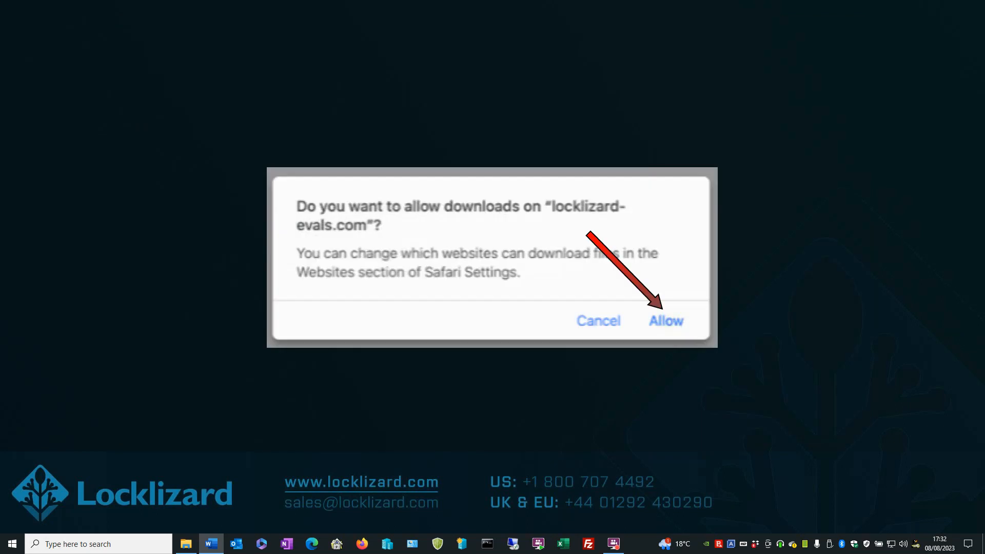
left_click(665, 320)
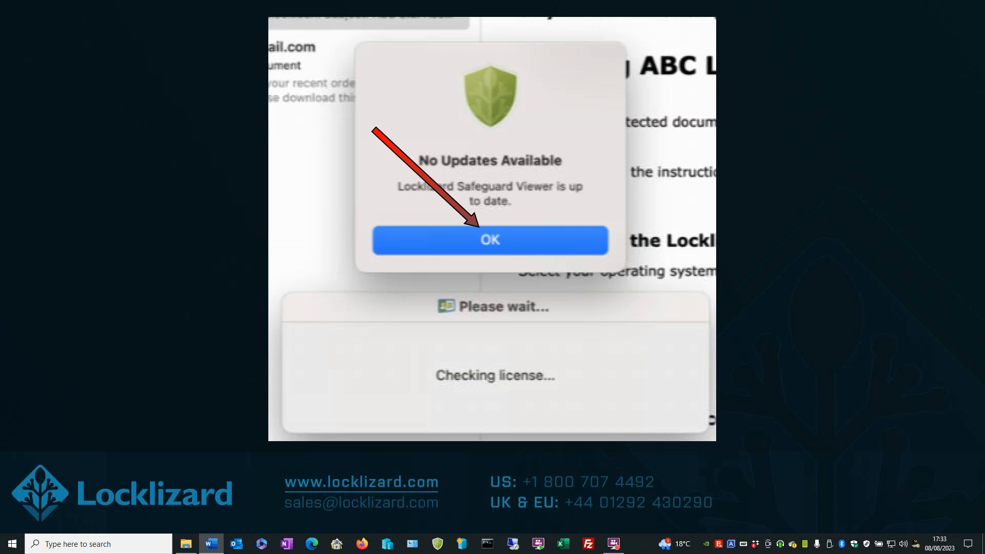
- Dismiss the 'No Updates Available' notice and acknowledge the successful ABC Ltd registration
left_click(489, 240)
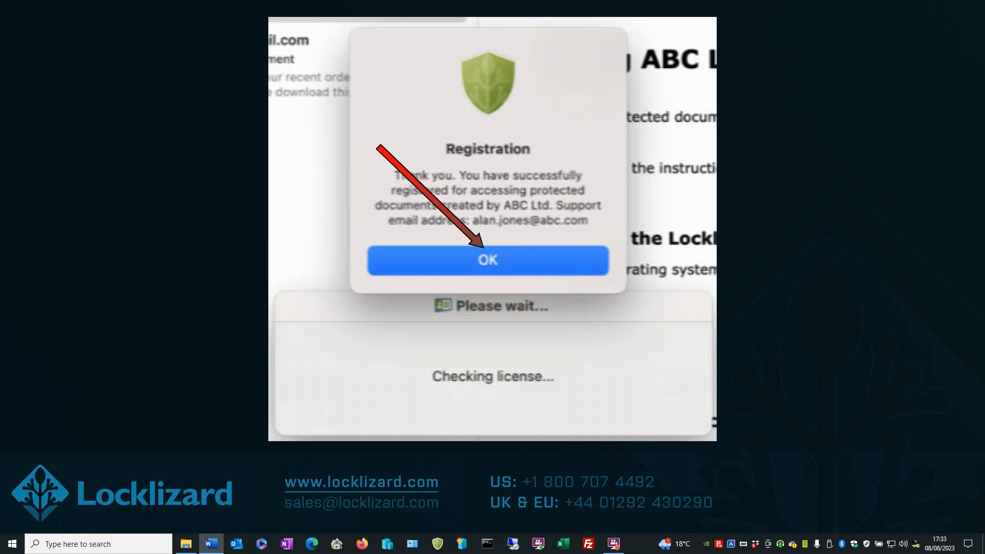
left_click(486, 260)
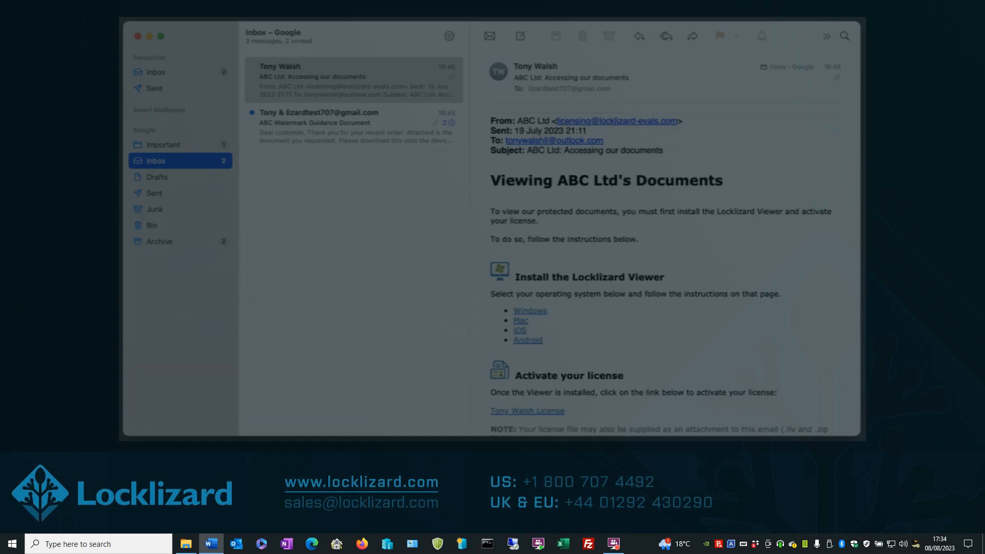
- Select the ABC Watermark Guidance Document email and open its PDF Water...71.pdc attachment in Safeguard Viewer
left_click(352, 124)
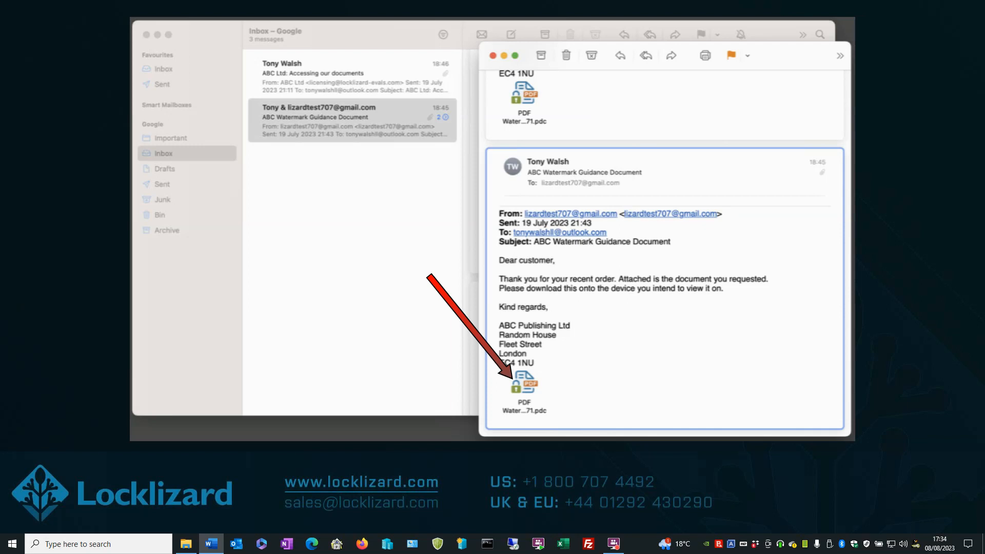
double_click(524, 382)
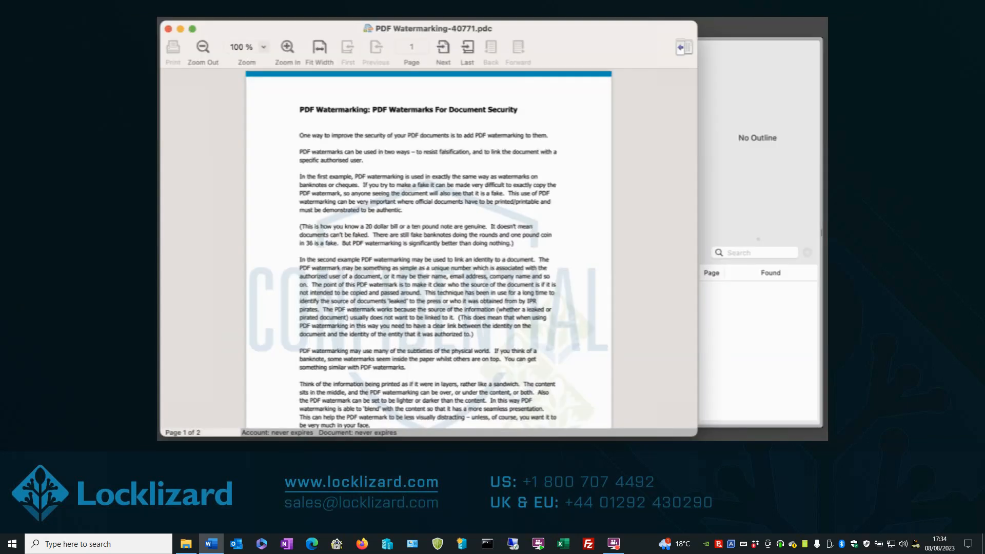